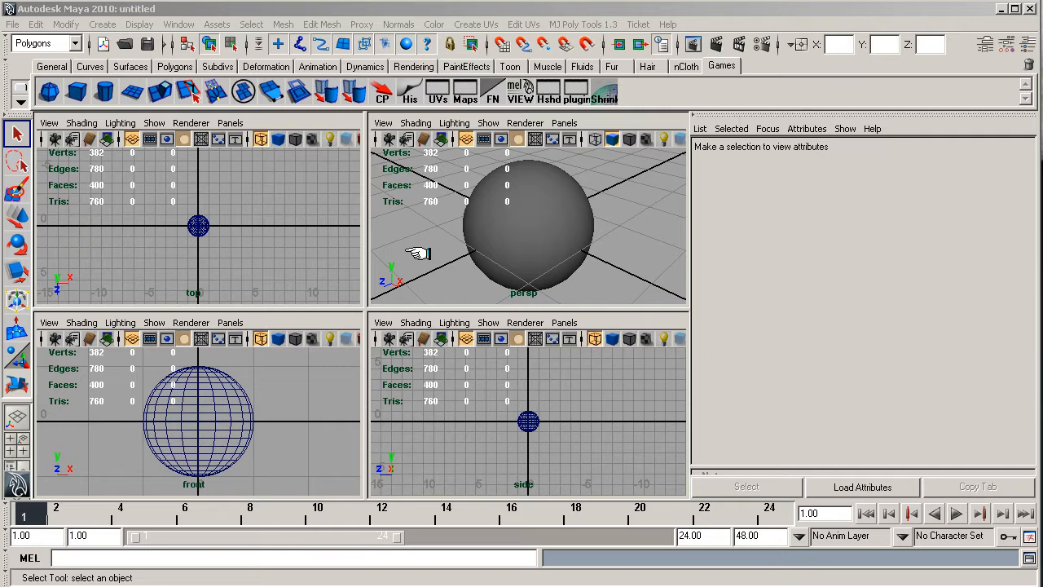
mouse_move(528, 226)
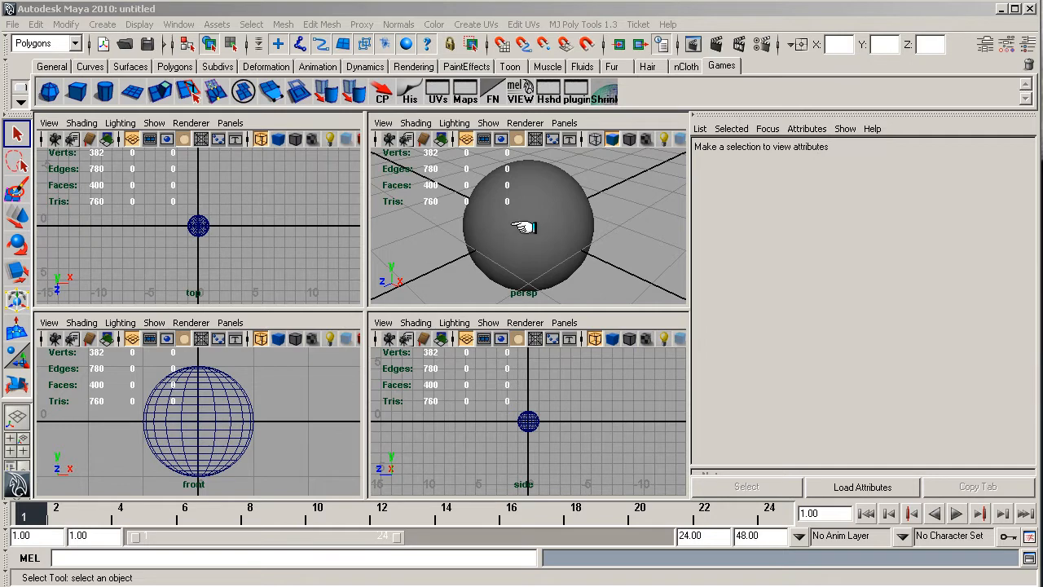
Select the ball, copy its logged 'select -r ball ;' command, then deselect the sphere.
click(528, 228)
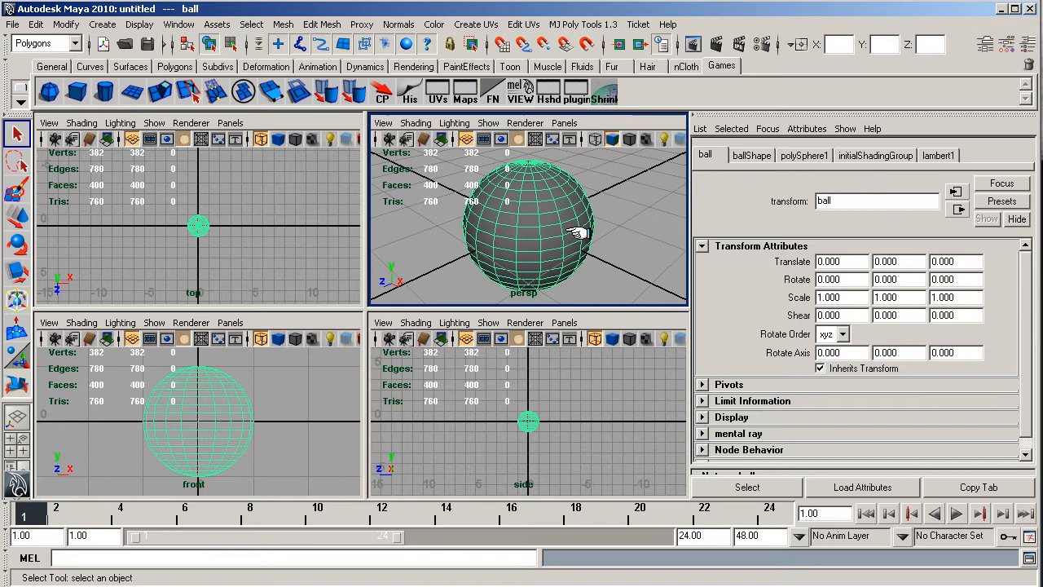
mouse_move(558, 232)
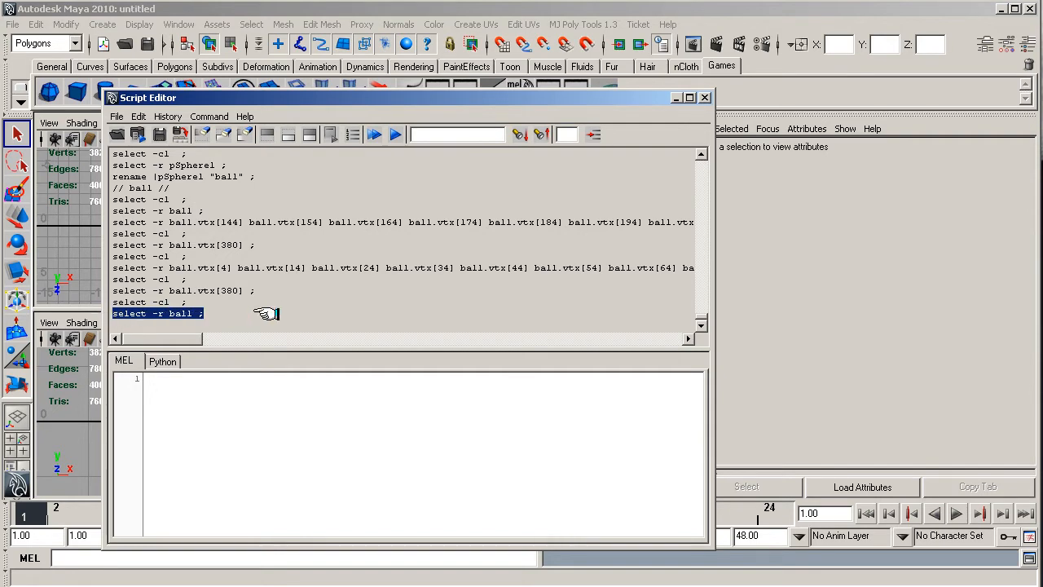
click(703, 97)
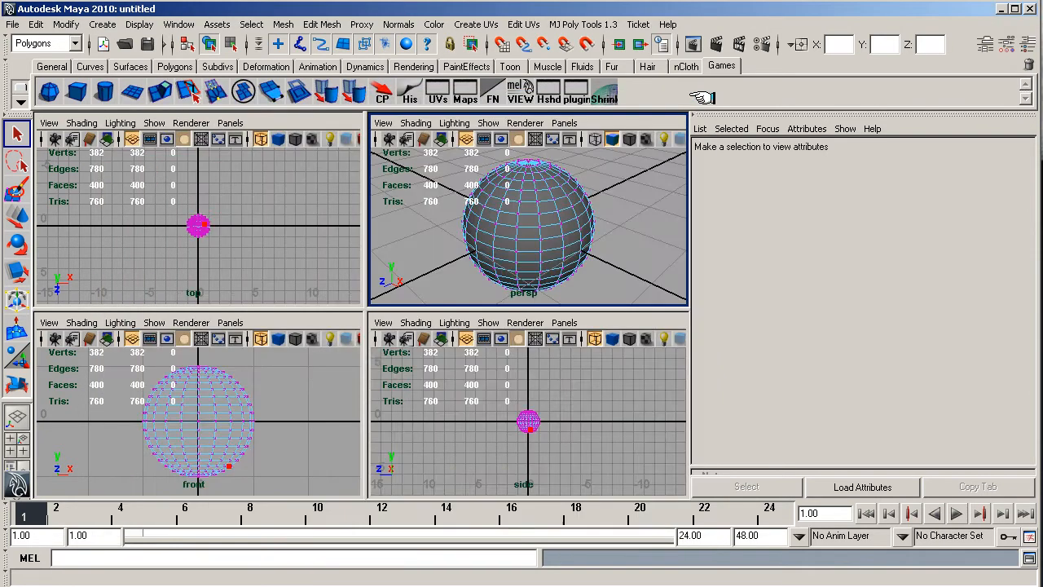
right_click(530, 224)
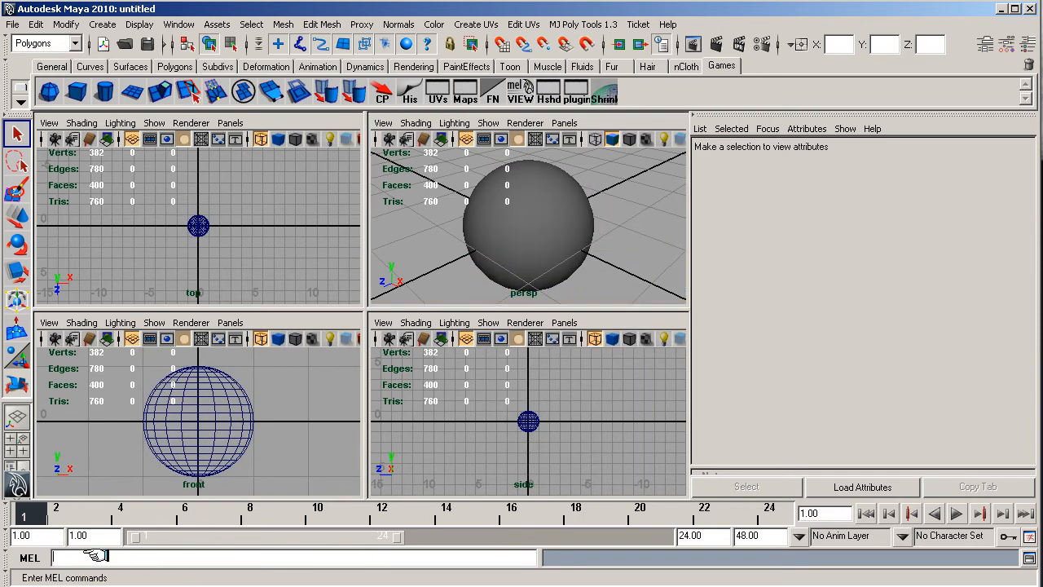
Enter 'select -r ball ;' in the MEL command line to reselect the ball.
text(select -r ball ;)
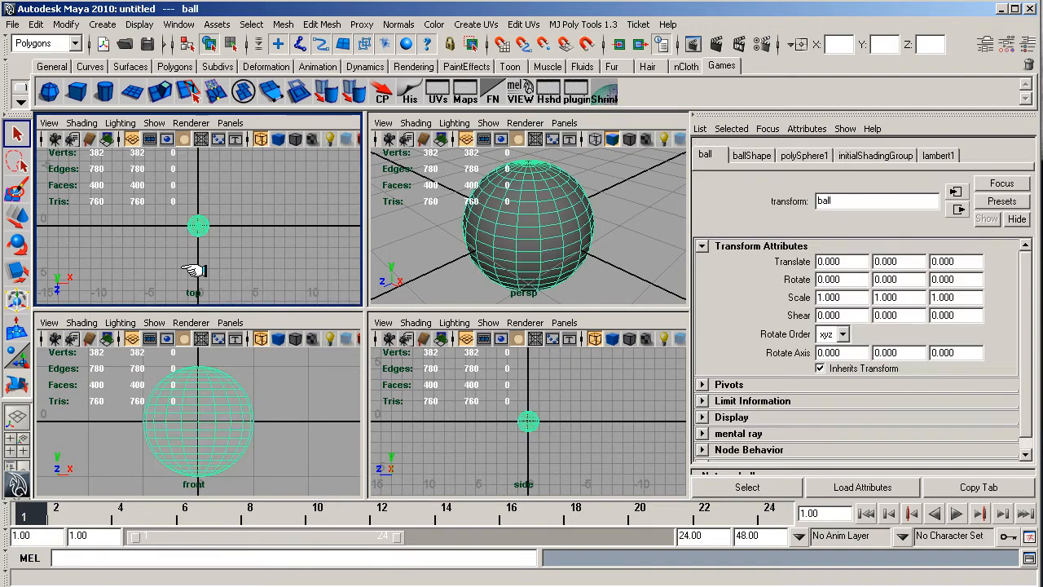
mouse_move(542, 262)
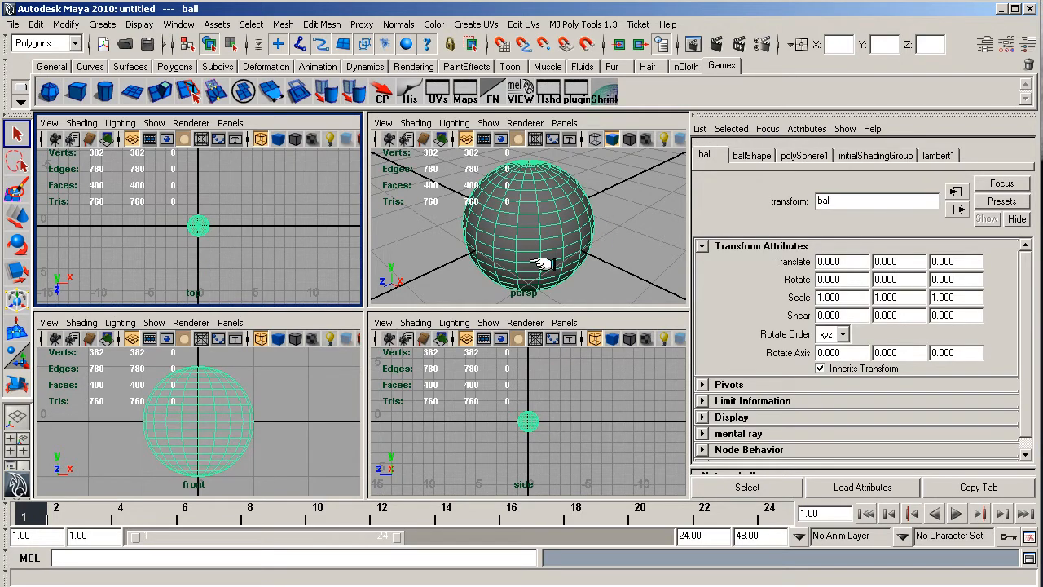
mouse_move(1010, 537)
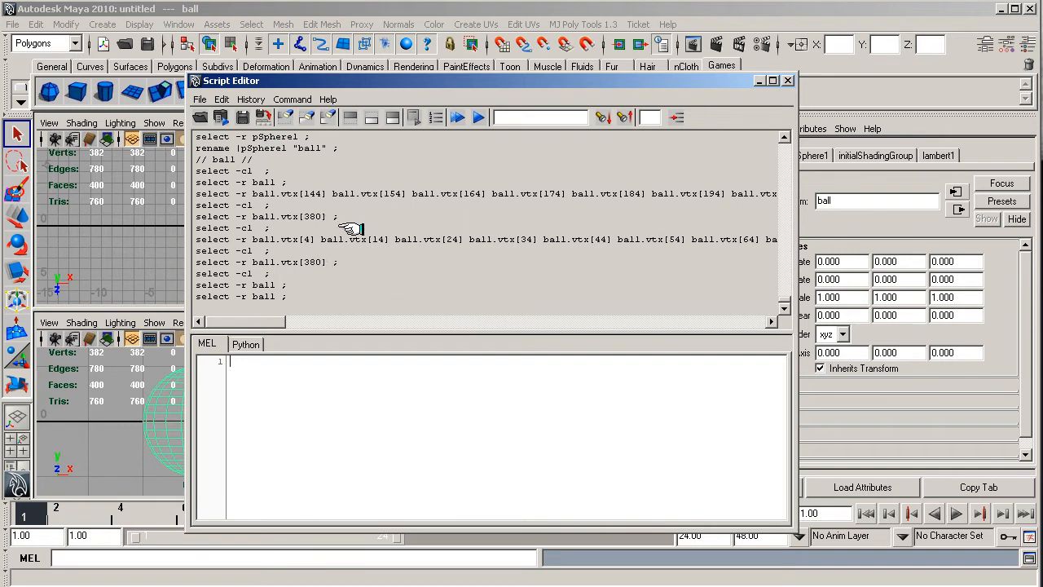
mouse_move(316, 290)
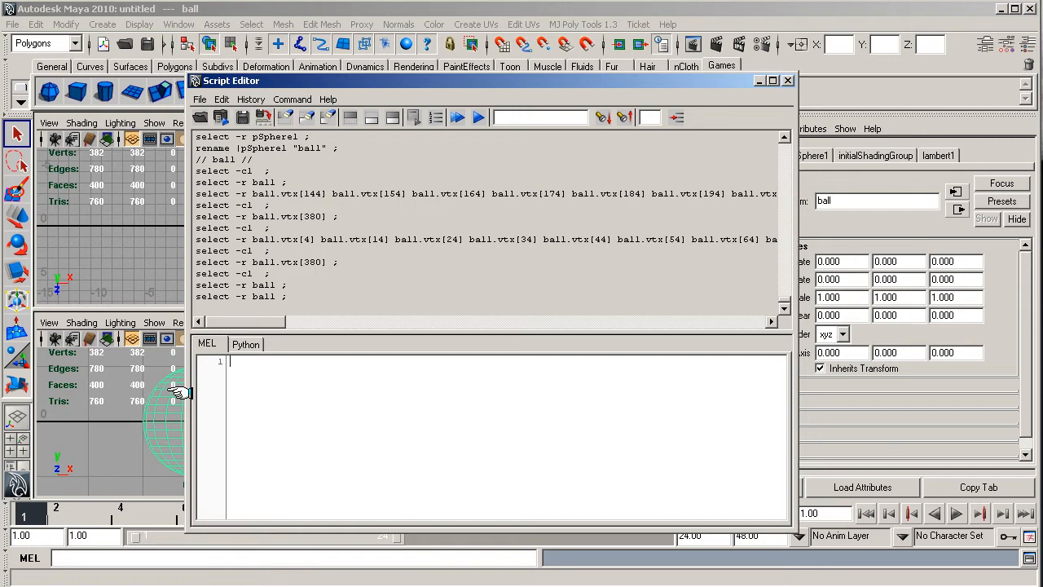
mouse_move(310, 284)
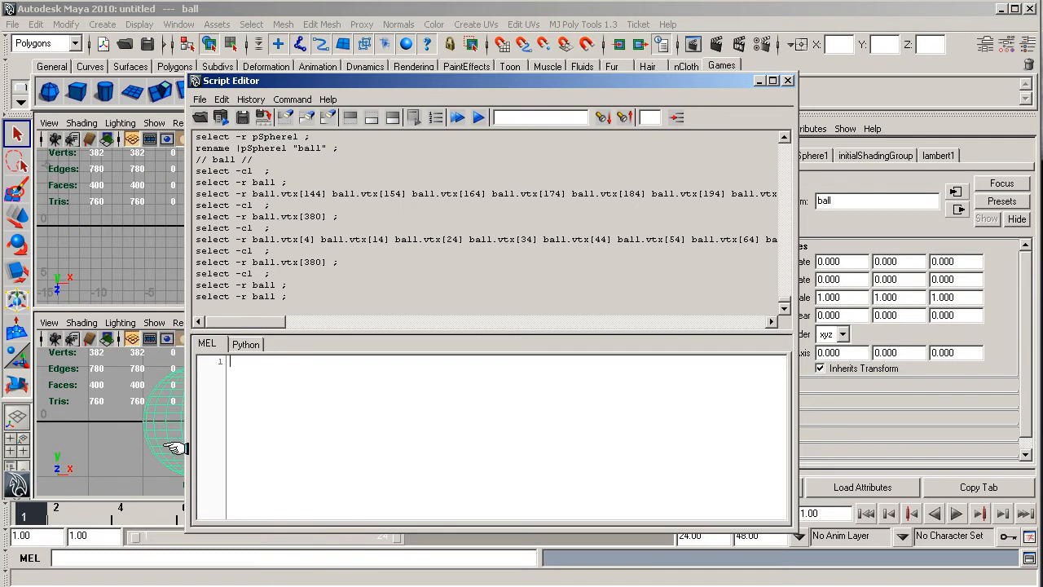
mouse_move(302, 299)
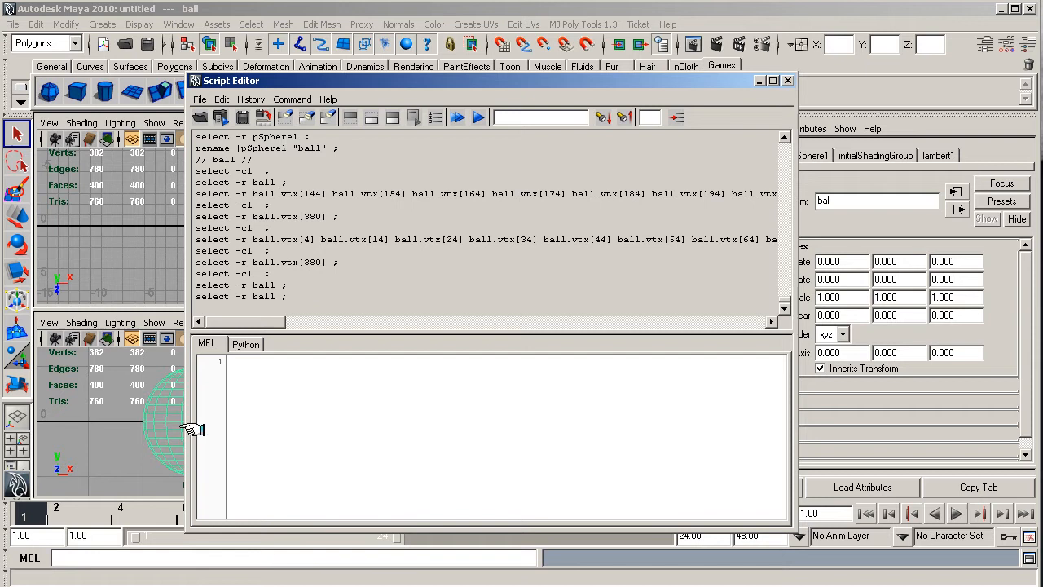
mouse_move(306, 405)
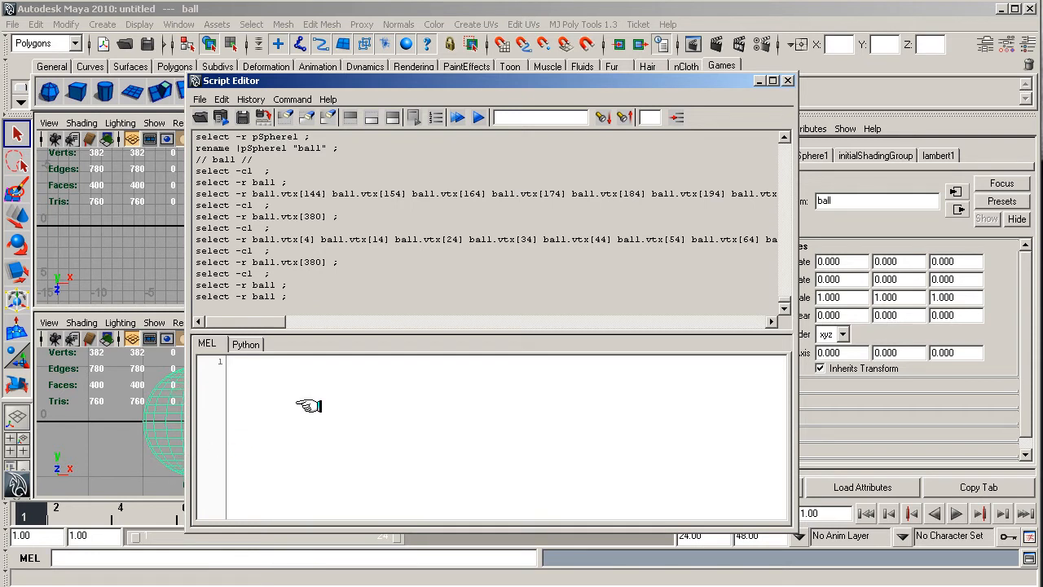